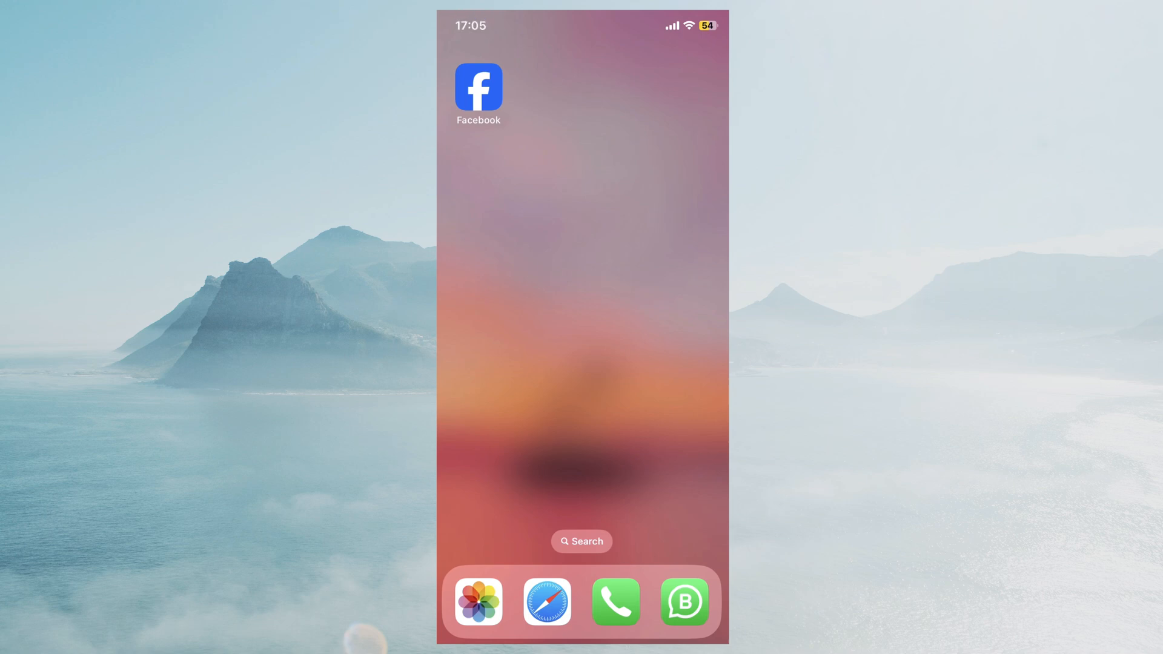
Launch the Facebook app from the home screen.
left_click(478, 87)
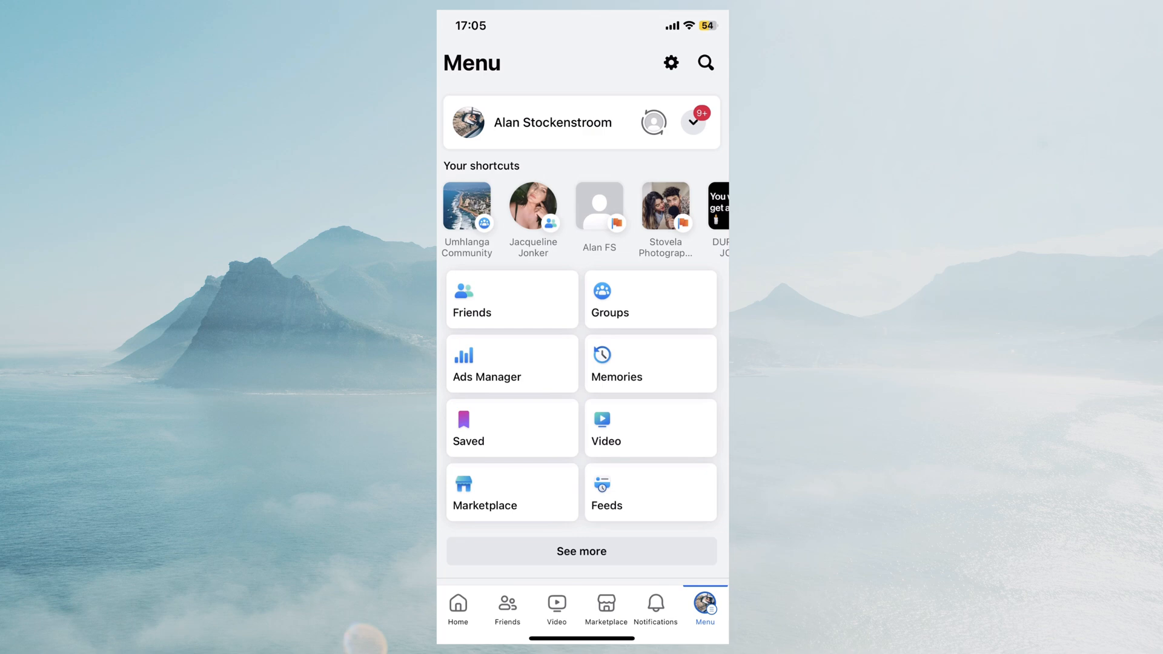
Scroll down the Menu toward Settings & privacy to reach account settings.
scroll("down", 3)
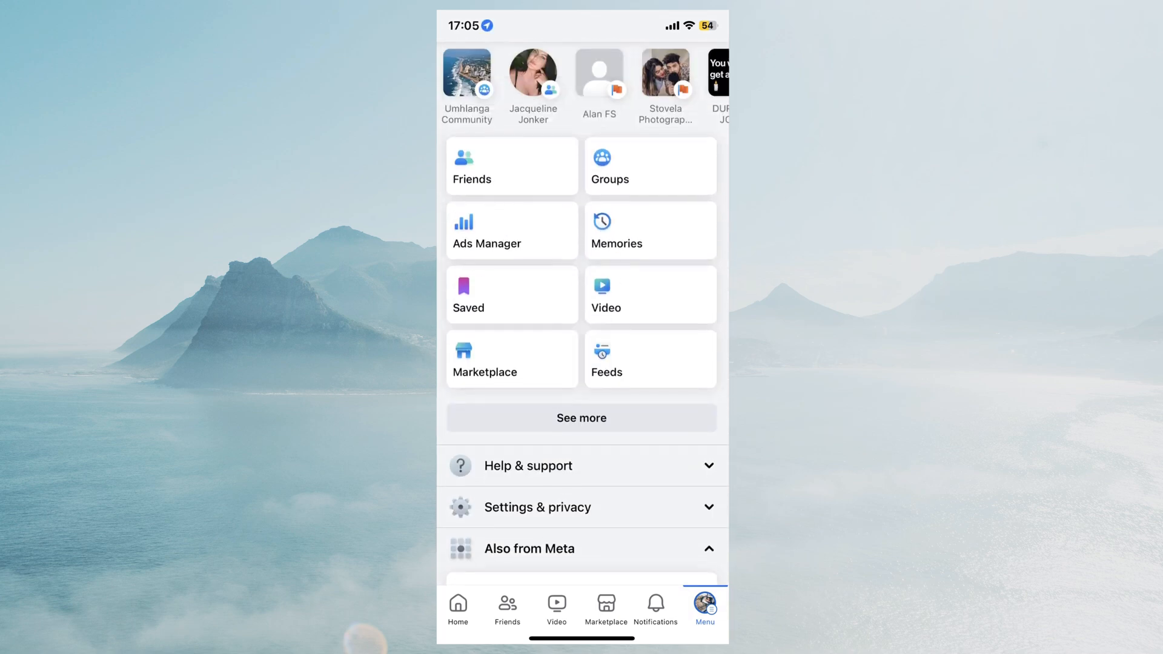
scroll("down", 3)
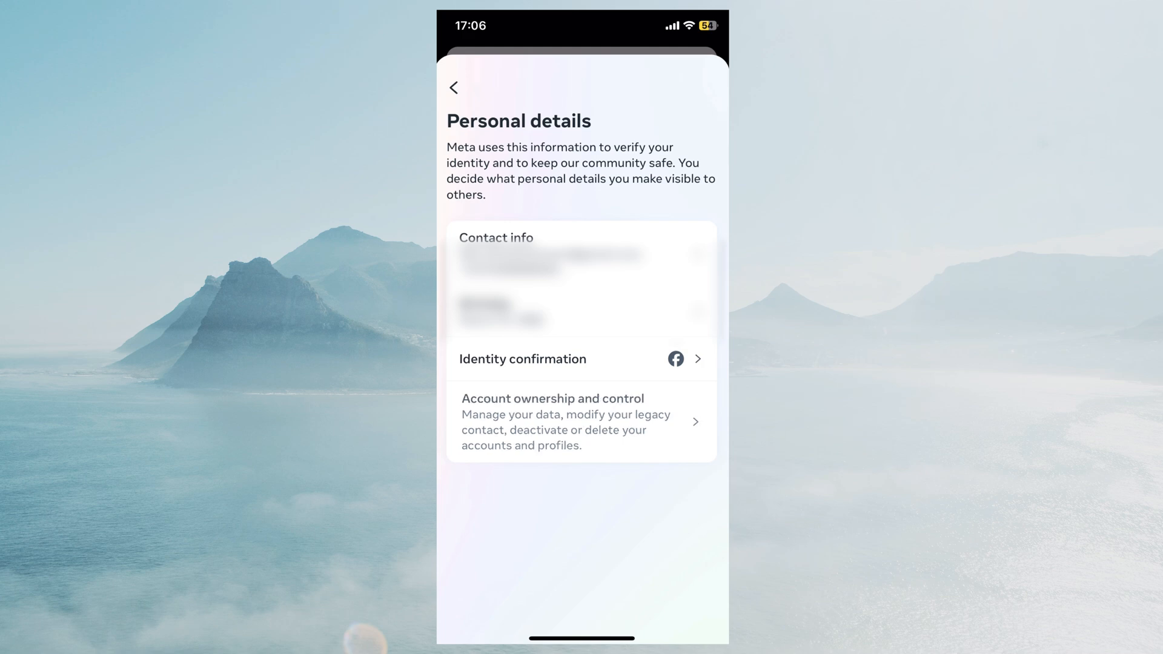
Go into Account ownership and control, then its Deactivation or deletion page.
left_click(580, 421)
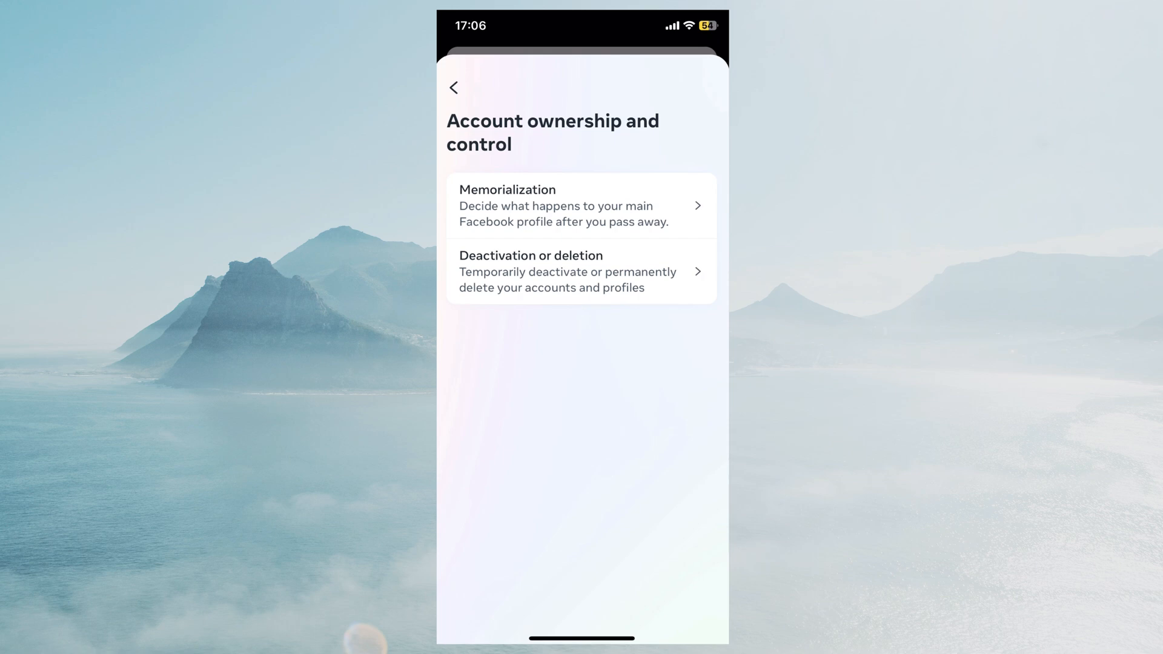
left_click(580, 271)
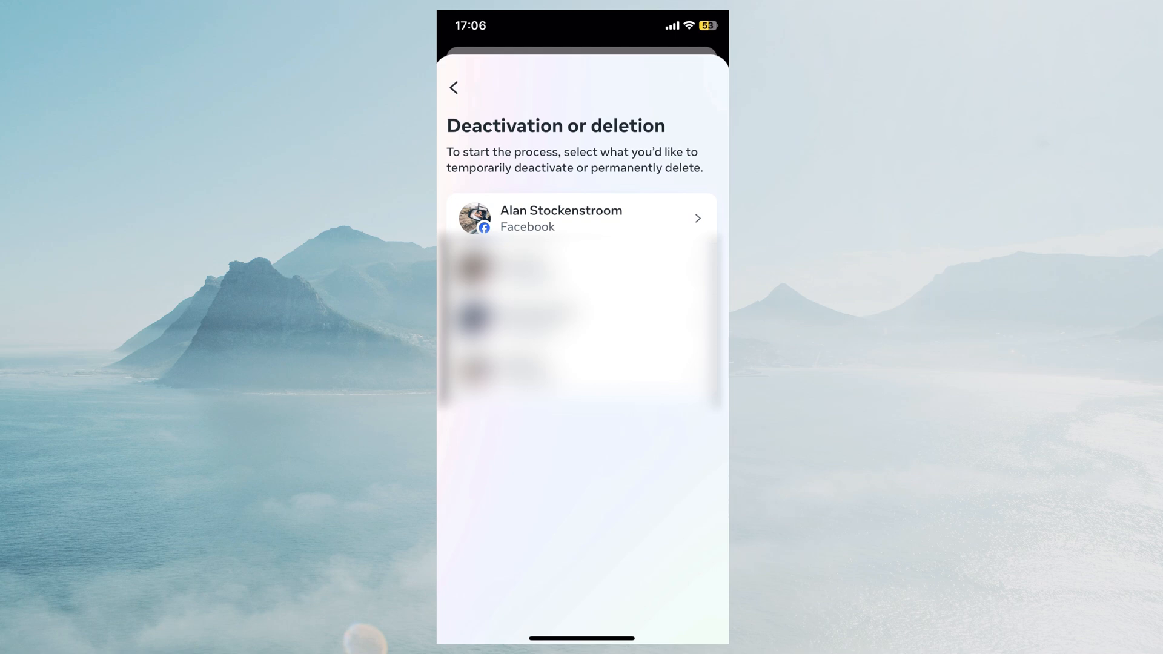
Select the Facebook profile entry to reach its deactivate-or-delete choices.
left_click(581, 219)
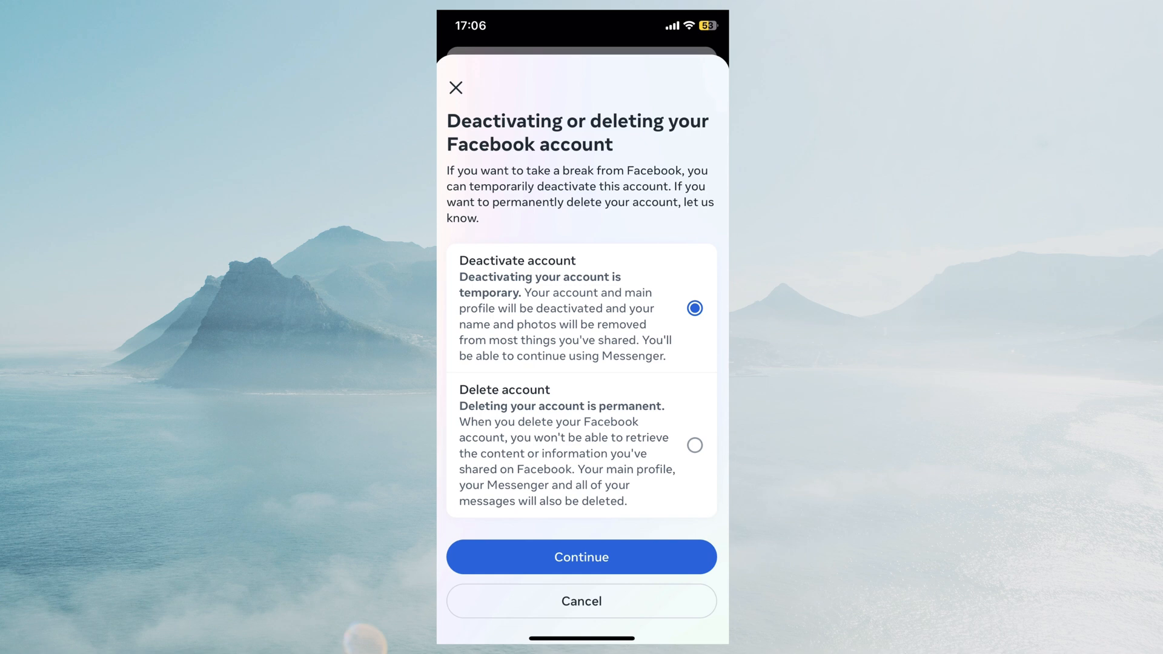
left_click(694, 444)
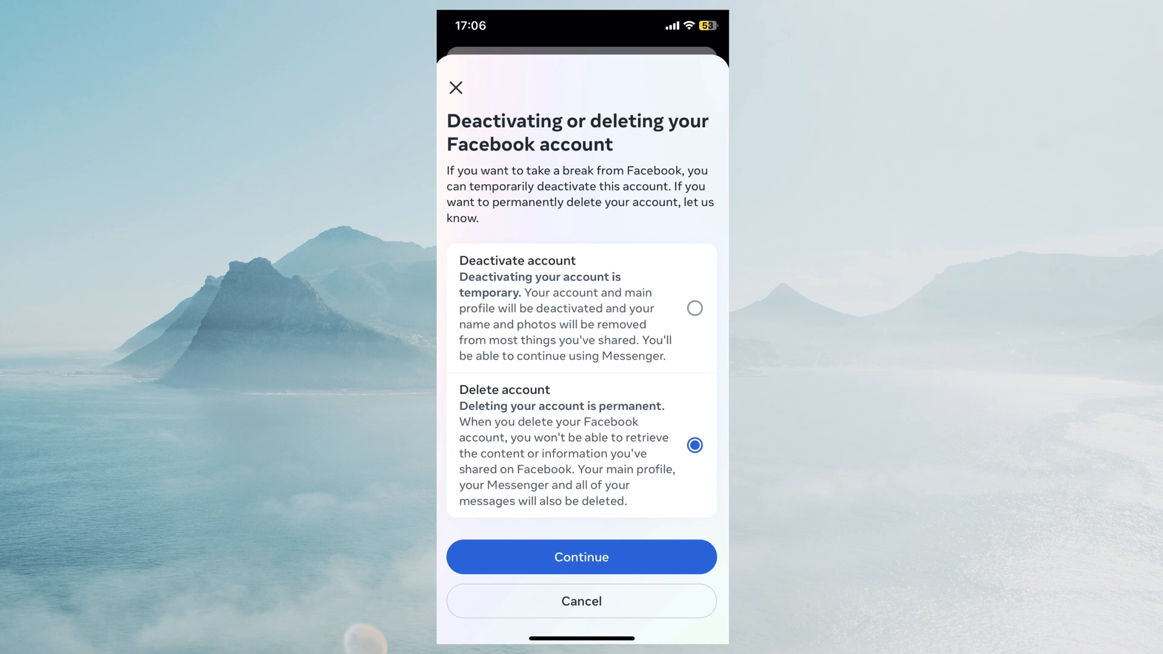
left_click(694, 307)
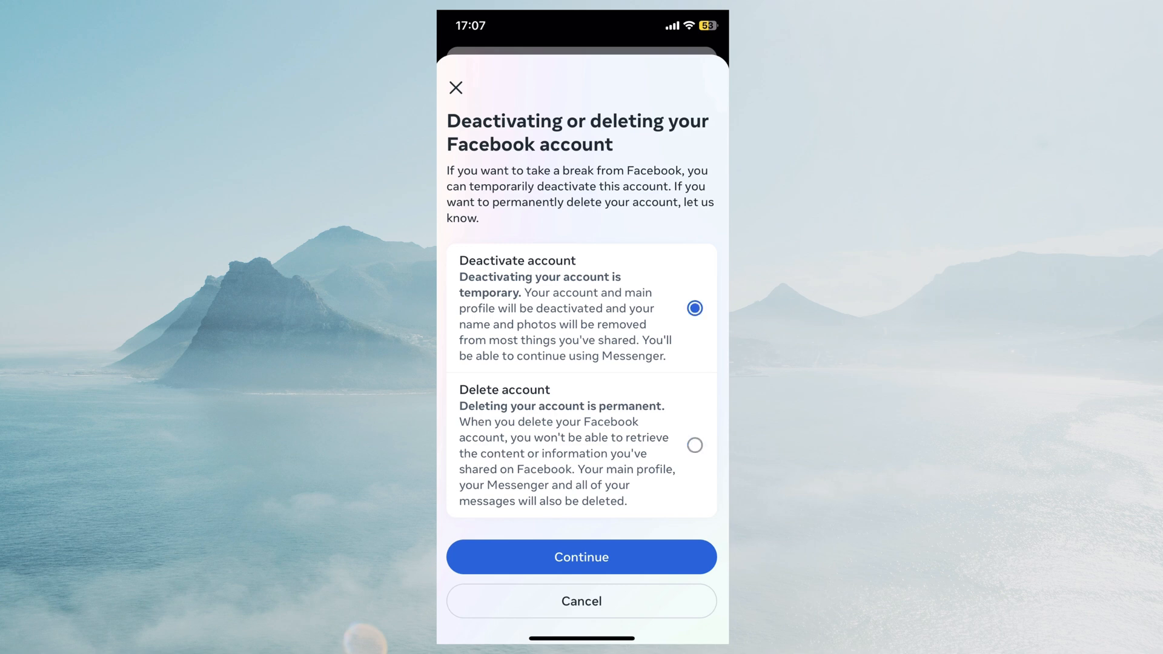